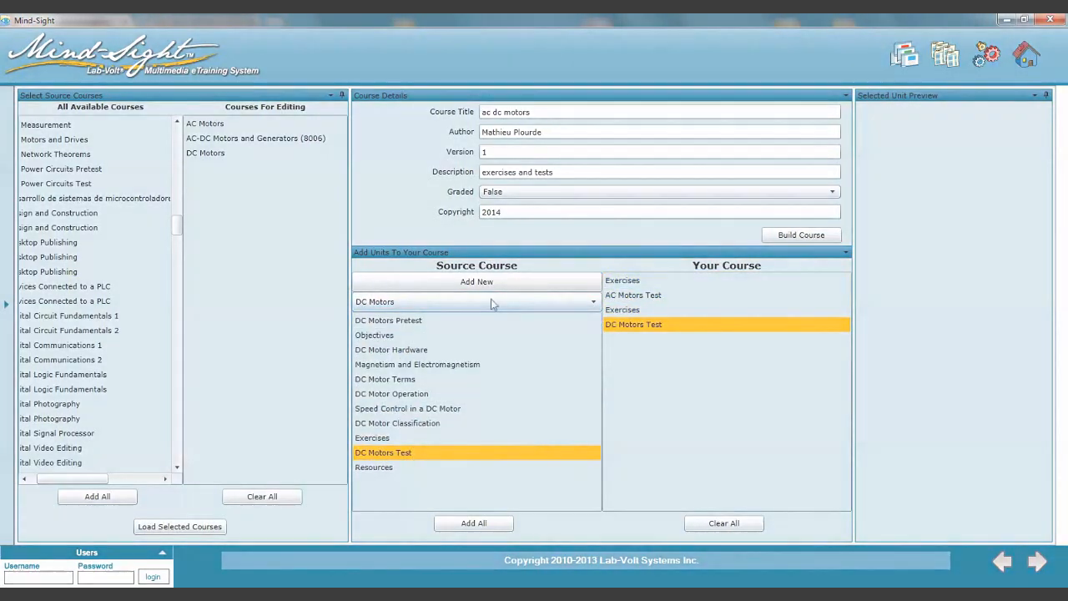
# Add the AC/DC Motors and Generators Test unit to the 'ac dc motors' course
pyautogui.click(475, 301)
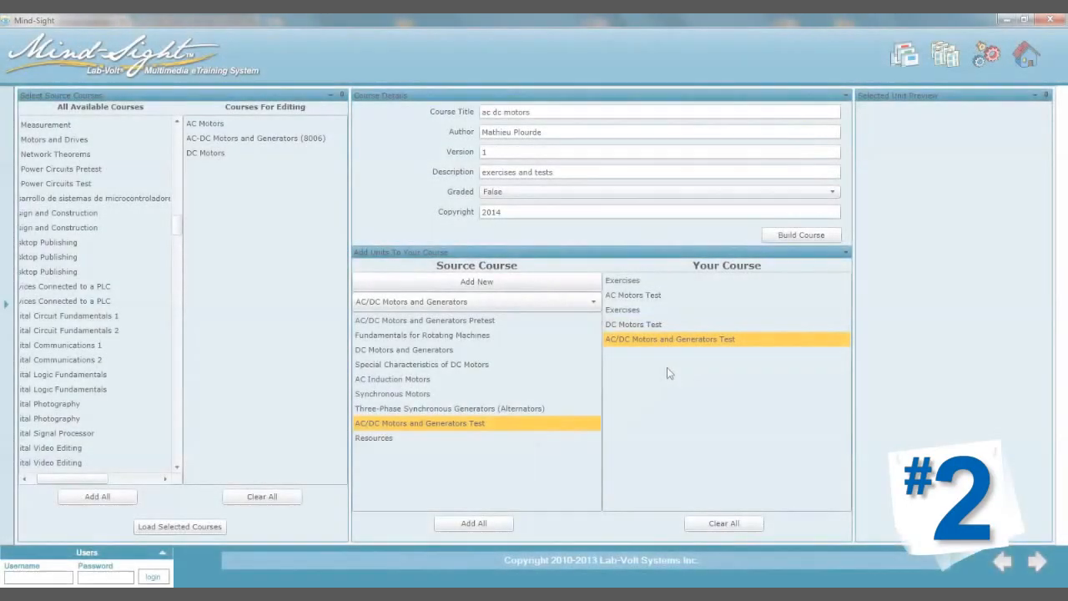
# Create a unit titled 'schematics' using the uploaded image Schematics 1.jpg
pyautogui.click(476, 281)
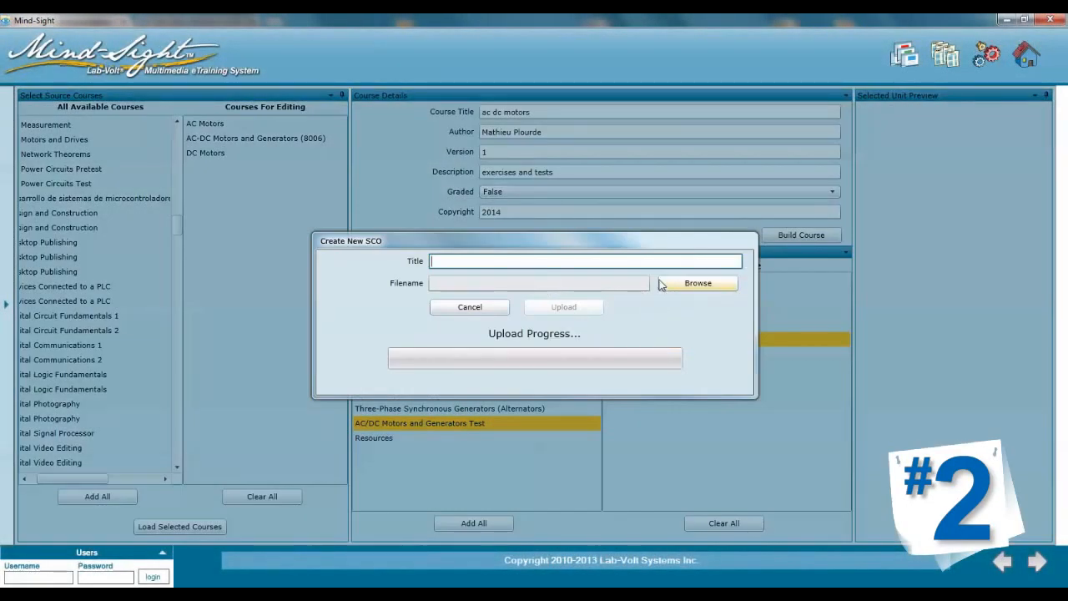
pyautogui.write('schematics')
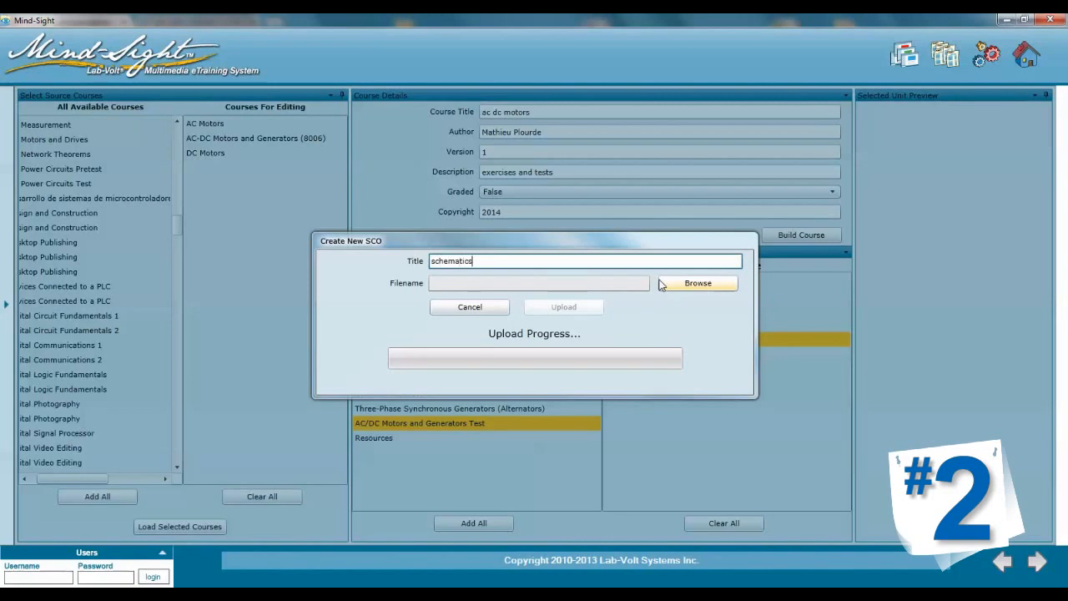
pyautogui.click(697, 283)
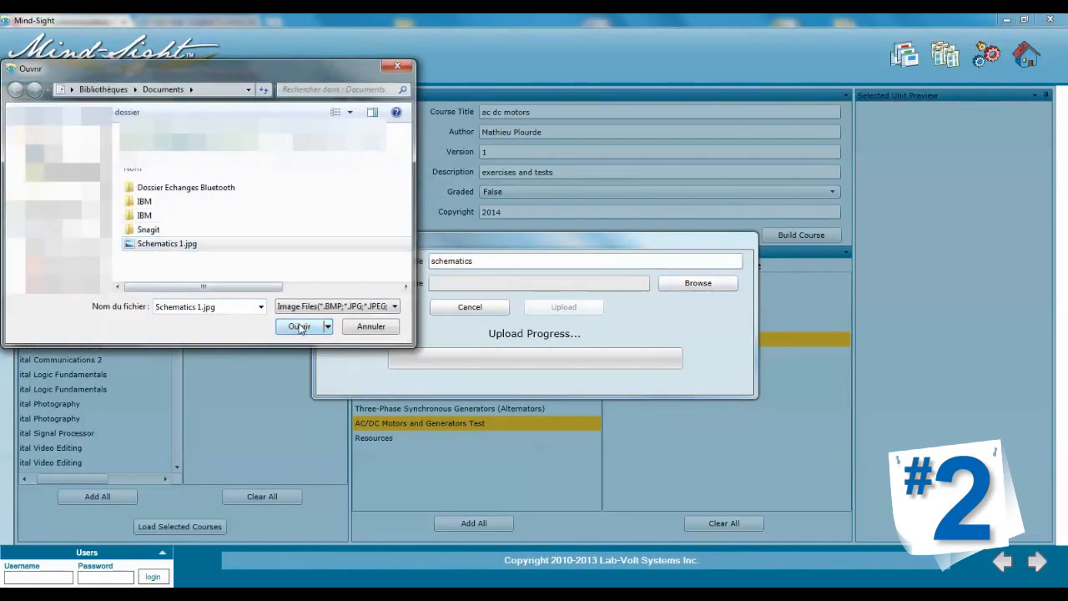
pyautogui.click(298, 327)
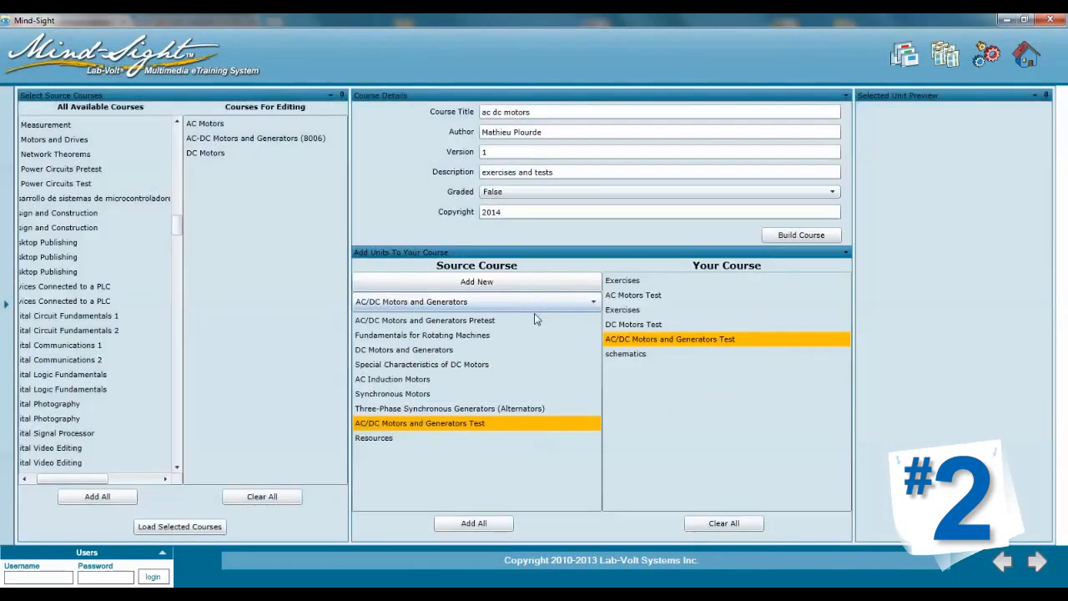
# Start another unit titled 'ed readings' and pick the recommended readings PDF as its file
pyautogui.click(625, 353)
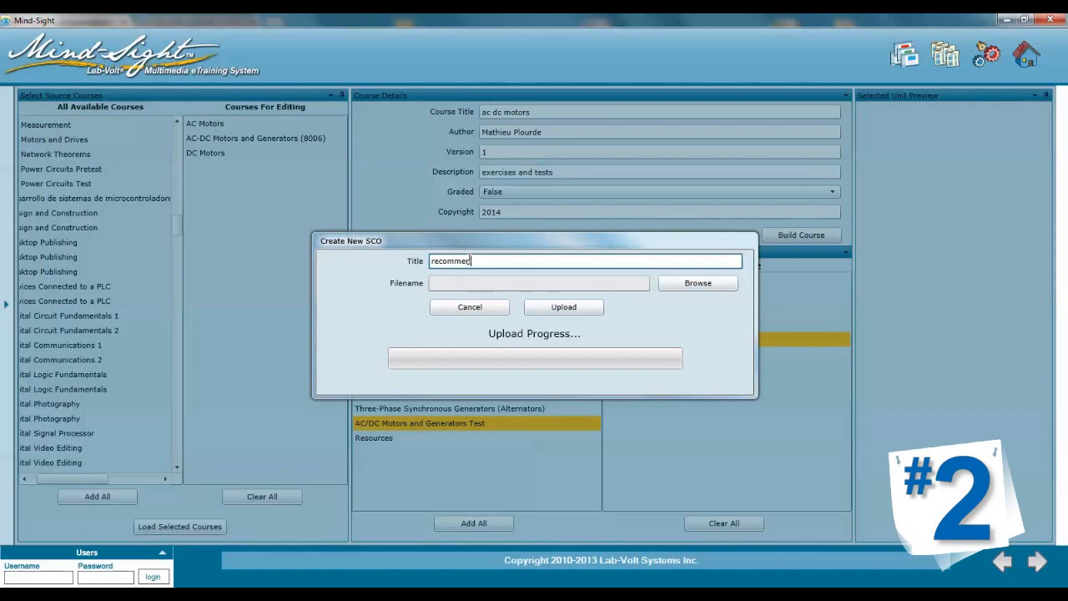
pyautogui.write('ed readings')
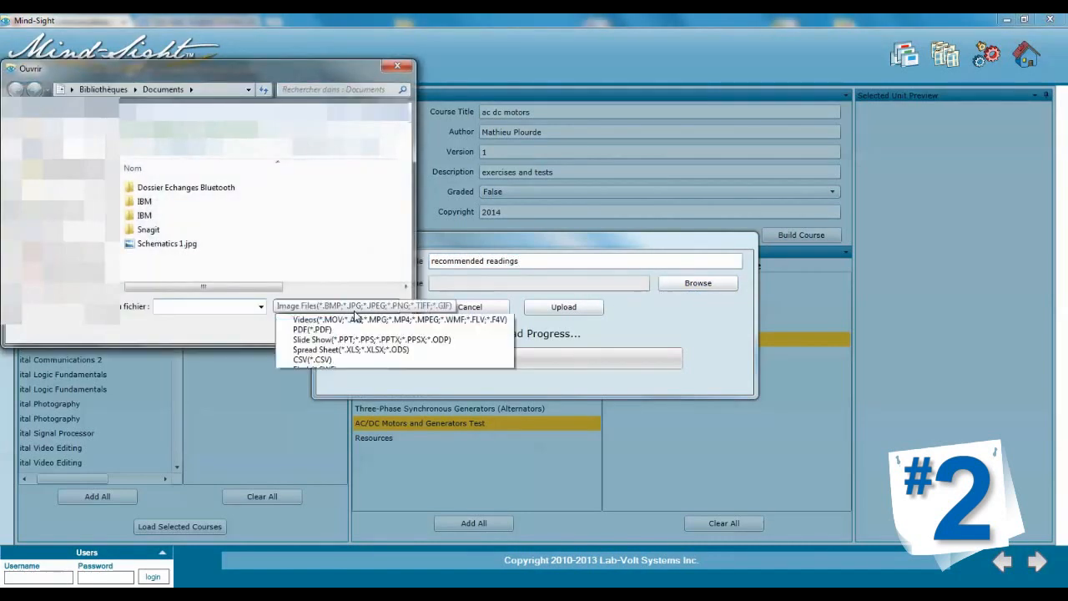
pyautogui.click(312, 329)
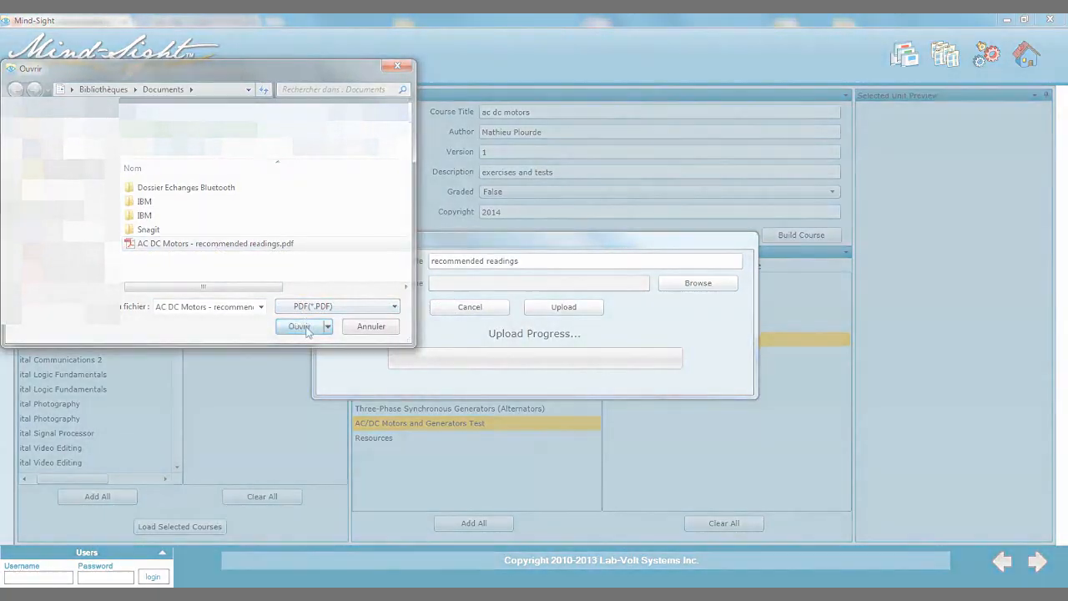
pyautogui.click(298, 326)
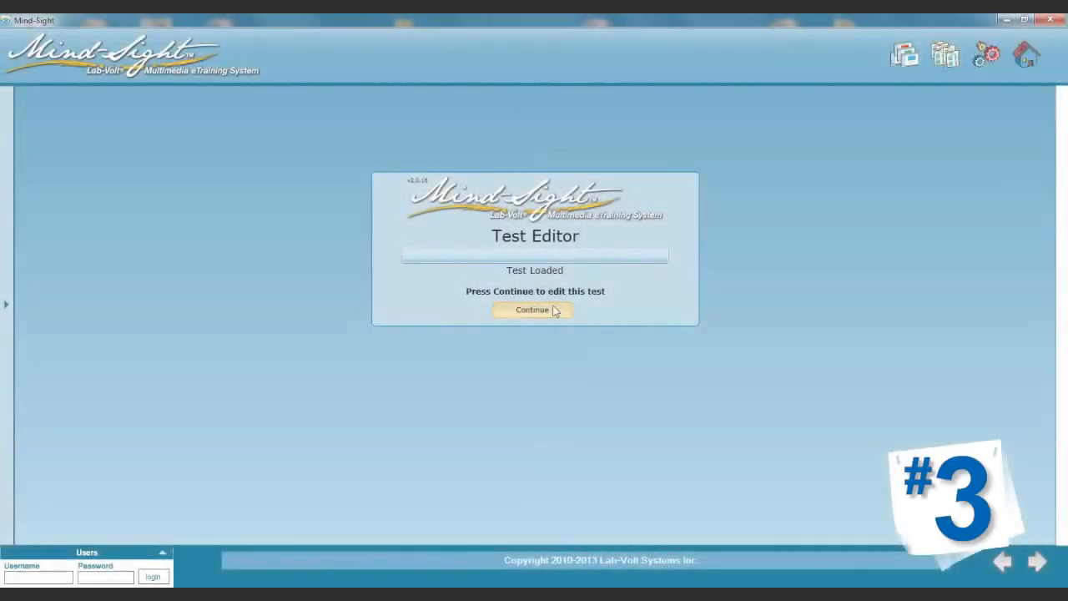
# Change the AC Motors Test grading type to Self Assessment and view its Question Pool
pyautogui.click(531, 309)
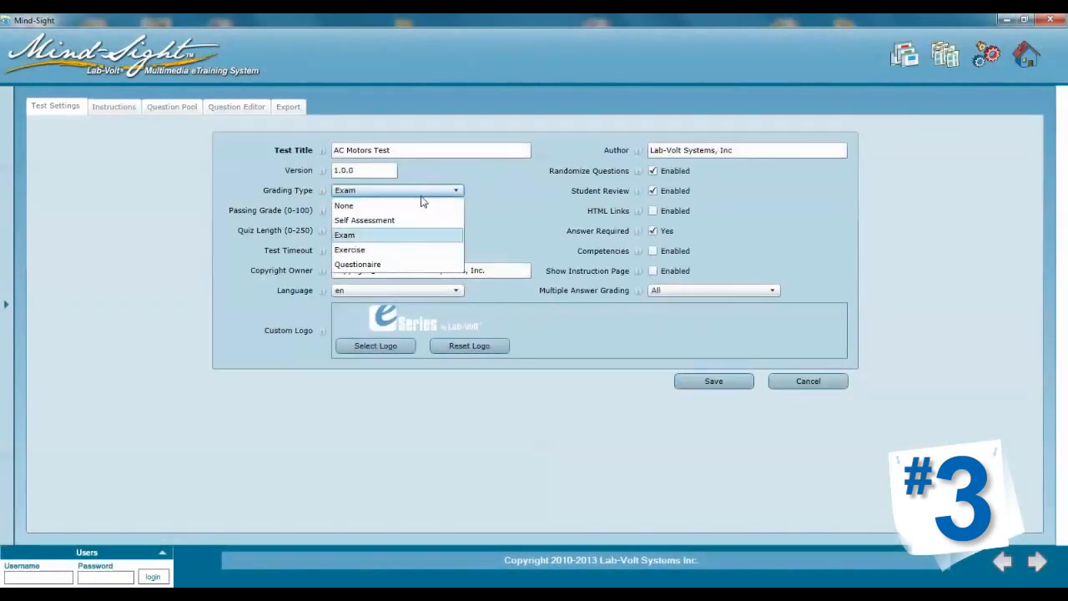
pyautogui.click(364, 219)
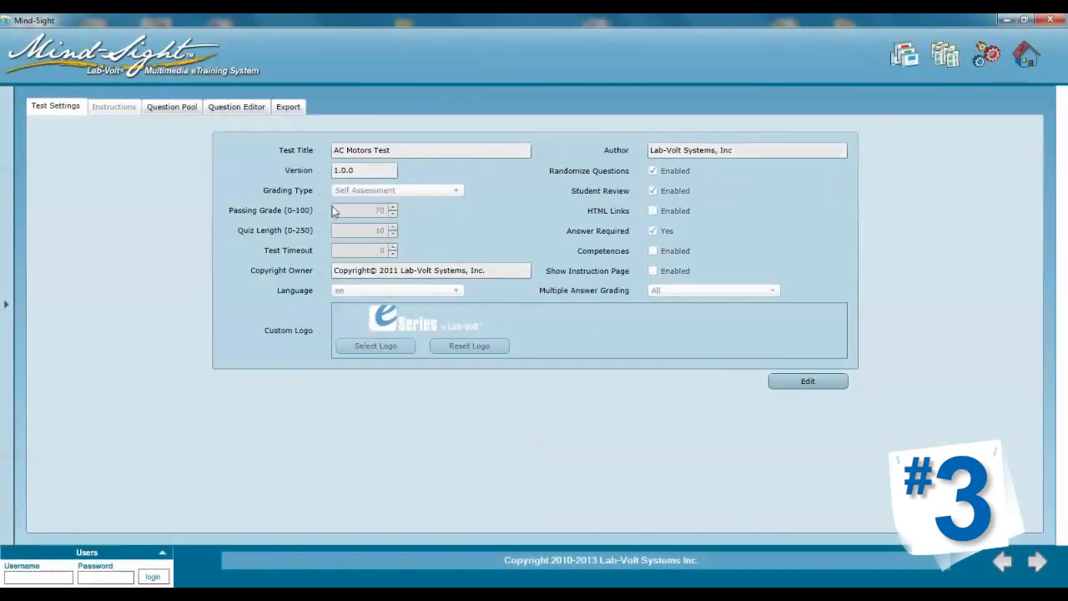
pyautogui.click(171, 106)
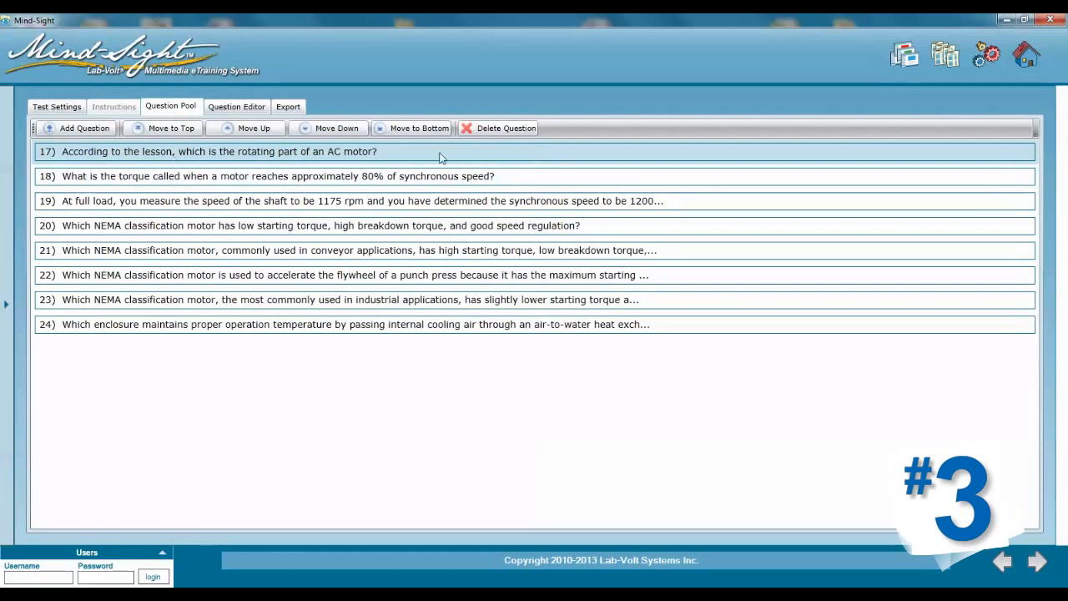
pyautogui.click(506, 127)
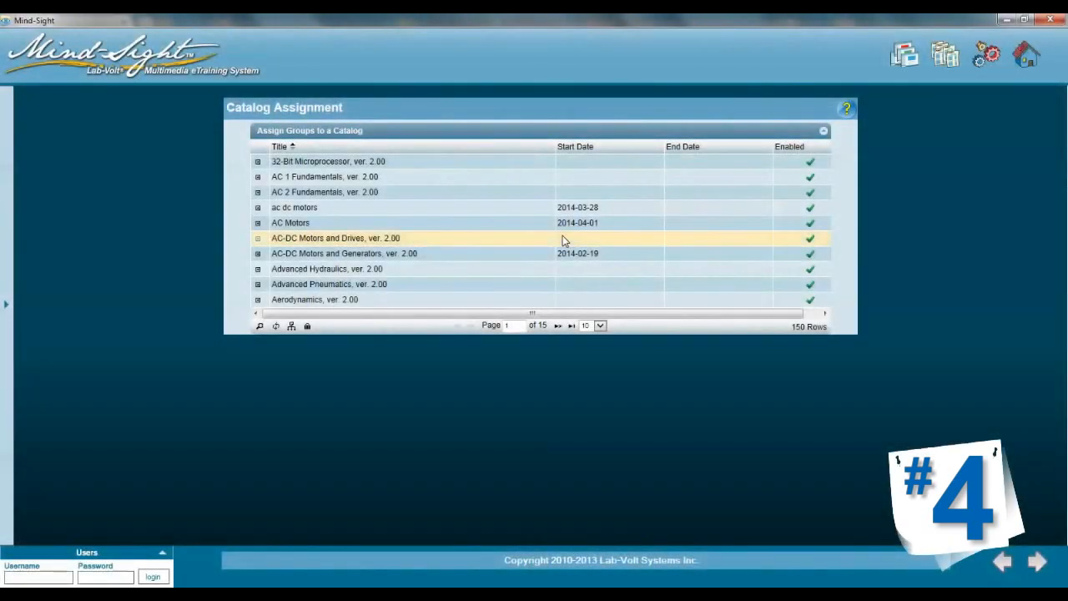
pyautogui.moveTo(290, 222)
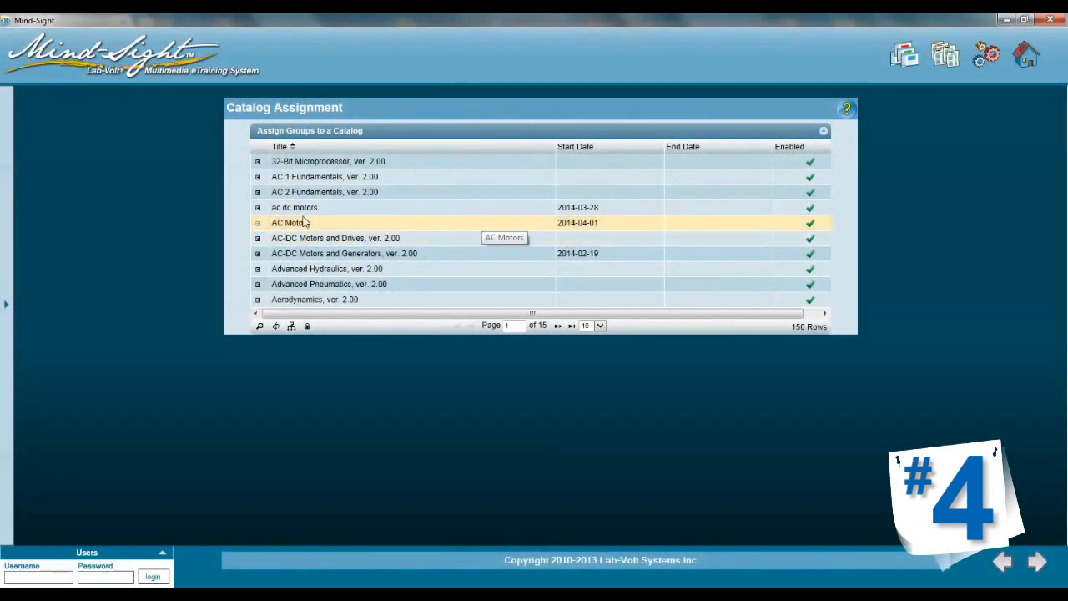
pyautogui.moveTo(294, 207)
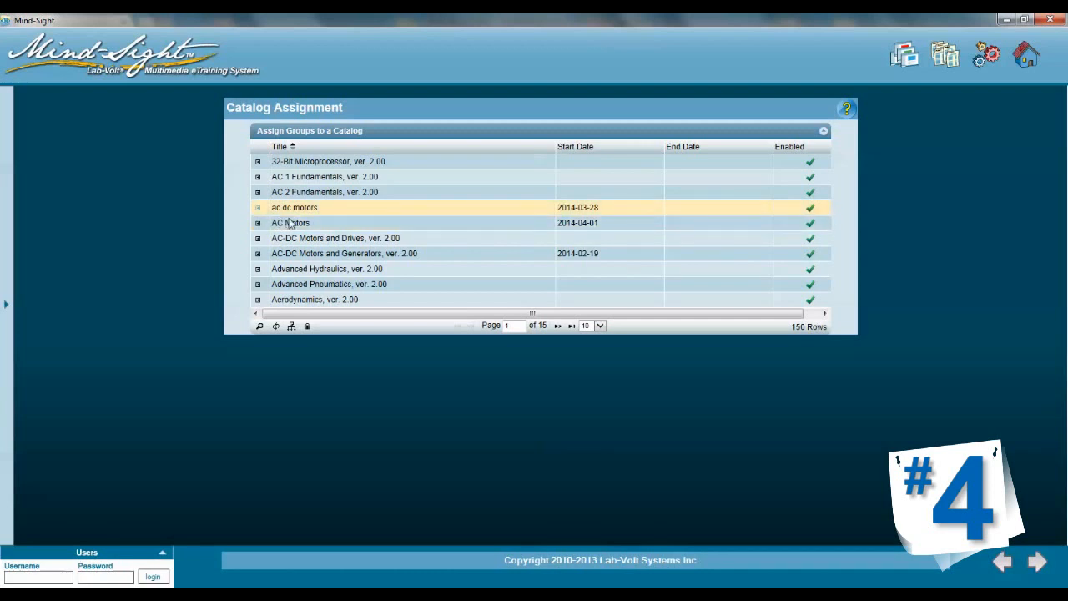
# Open the ac dc motors group's schedule showing the April scheduling period
pyautogui.click(289, 223)
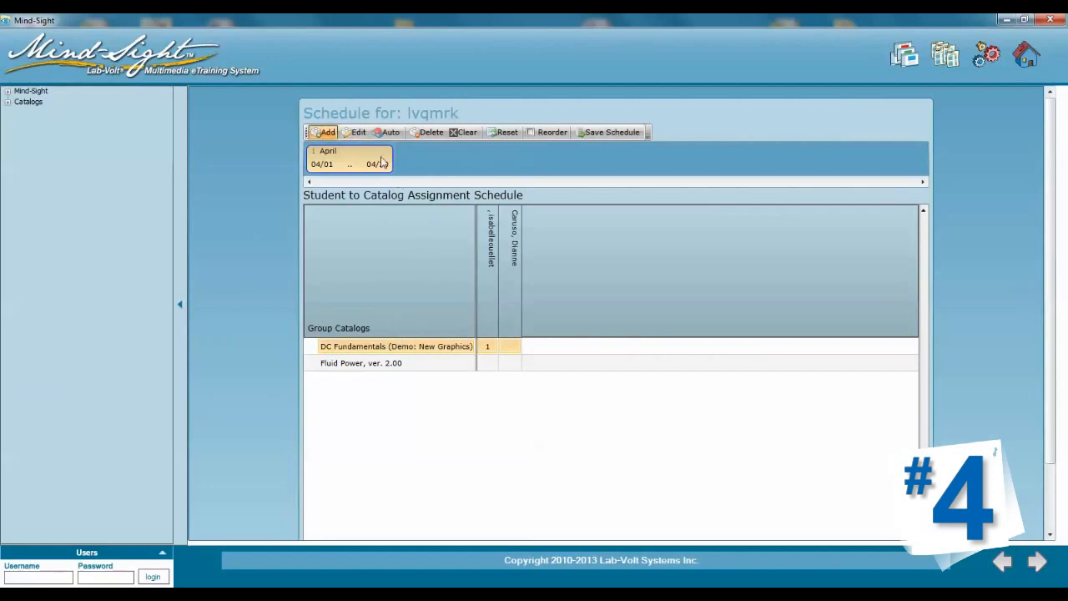
pyautogui.click(323, 132)
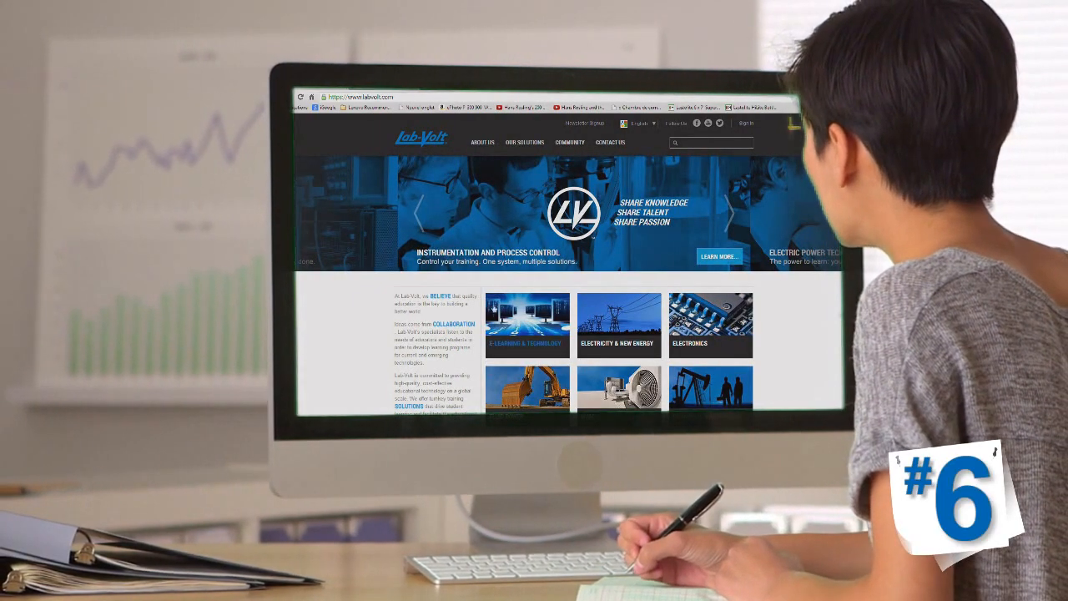
# Navigate labvolt.com through Our Solutions to the Mind-Sight LCMS product page
pyautogui.click(526, 325)
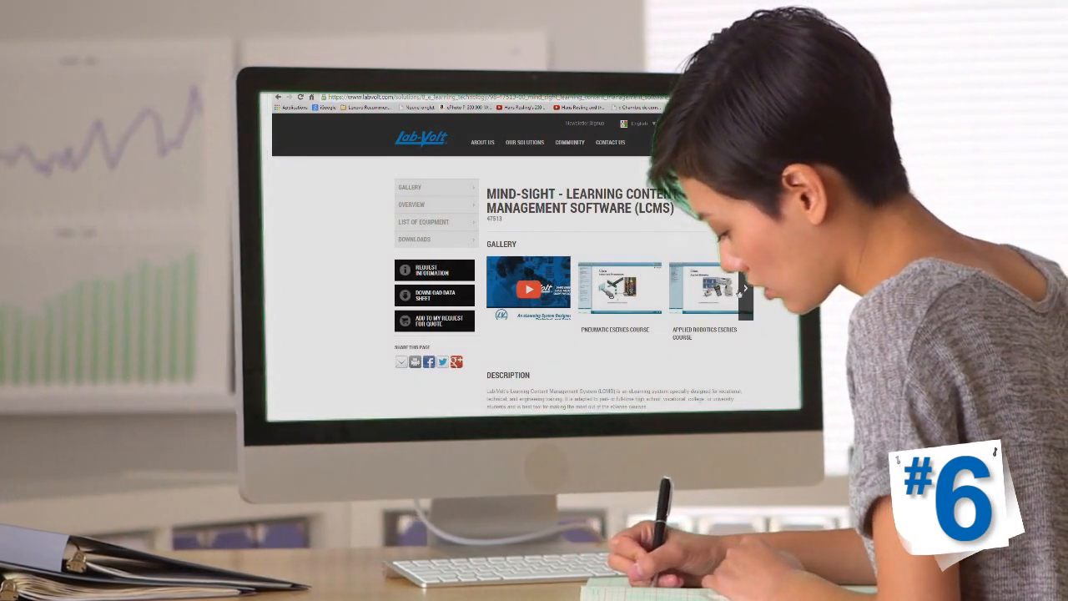
pyautogui.click(743, 287)
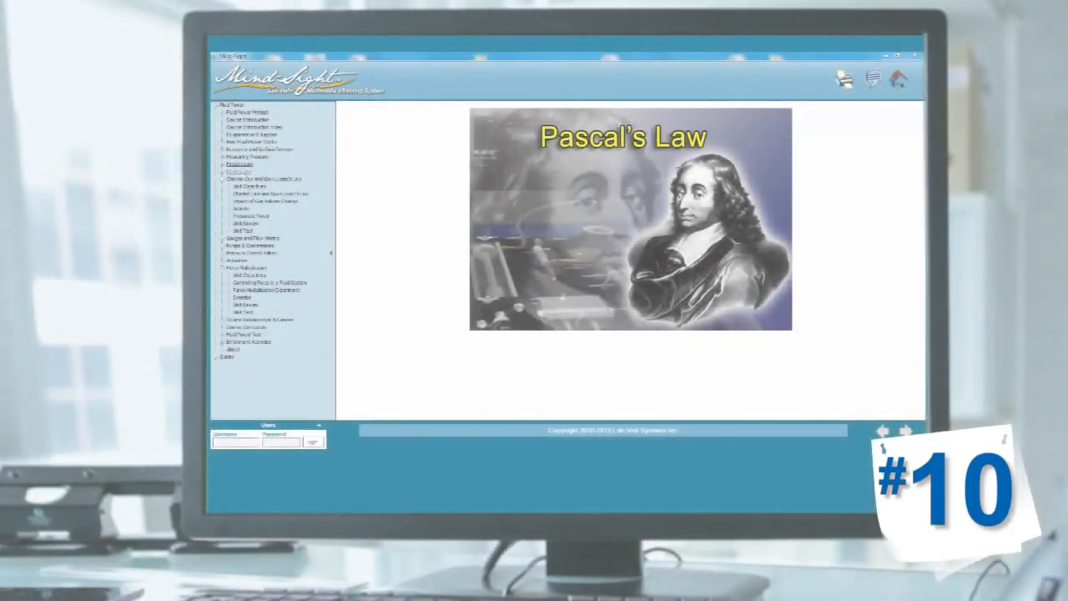
# Expand Pascal's Law, open its lesson page, and advance to page two on piston-cylinder systems
pyautogui.click(241, 165)
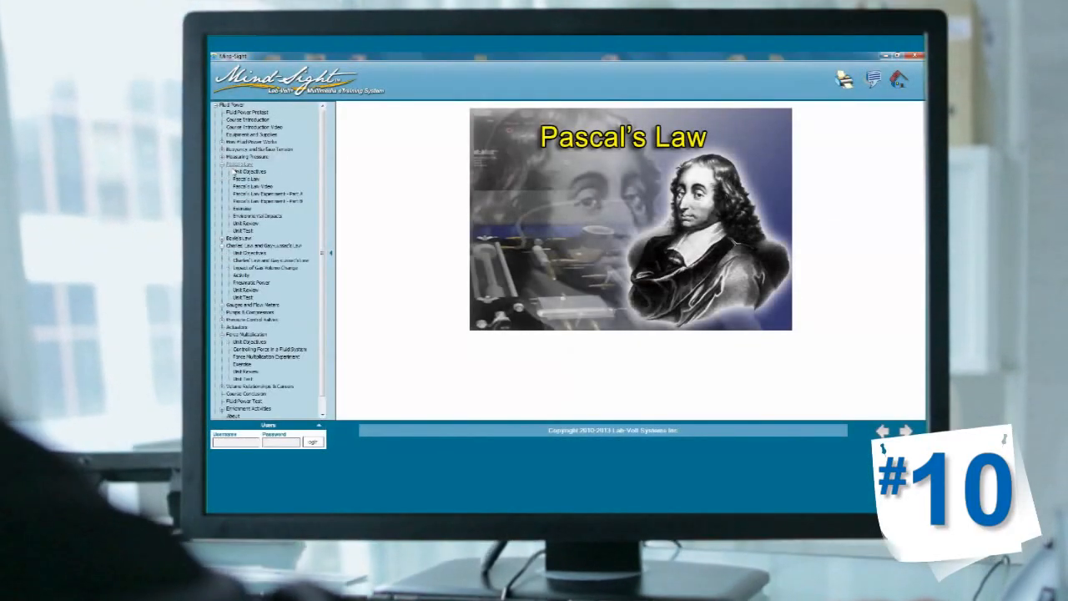
pyautogui.click(248, 179)
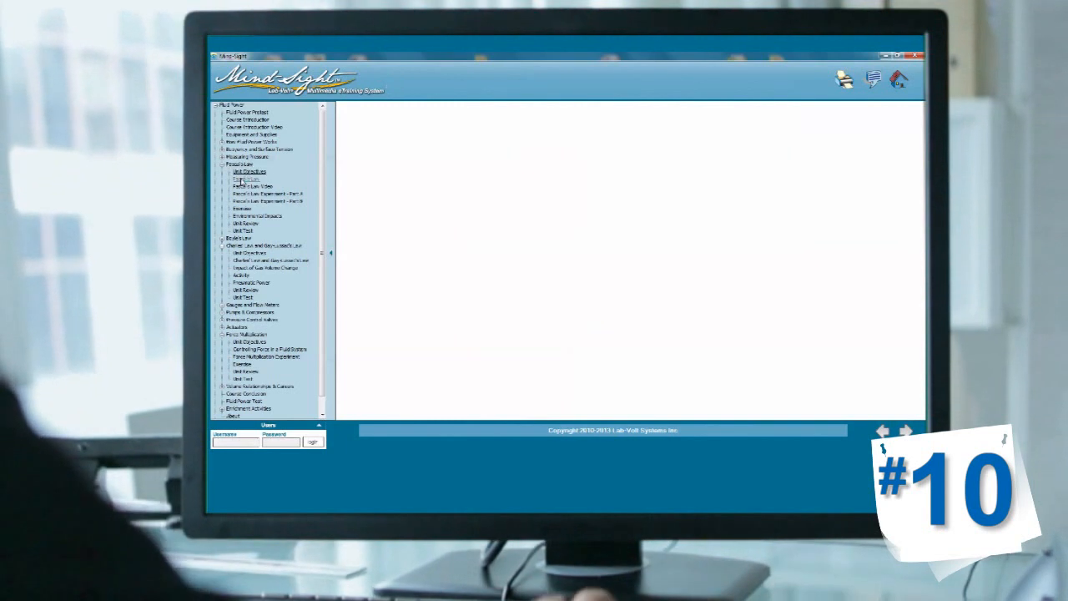
pyautogui.click(248, 172)
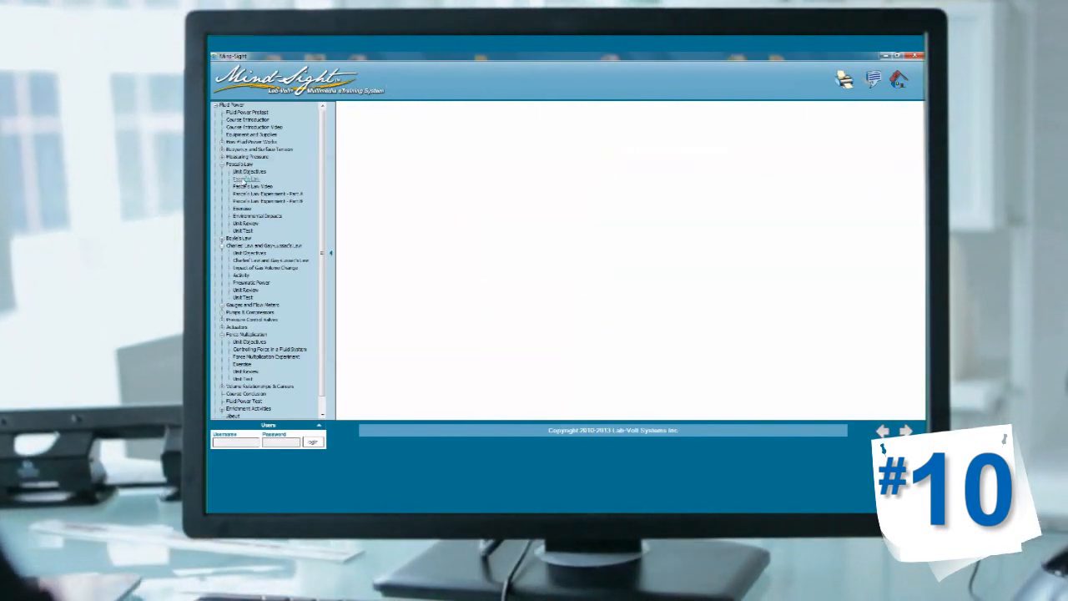
pyautogui.click(243, 179)
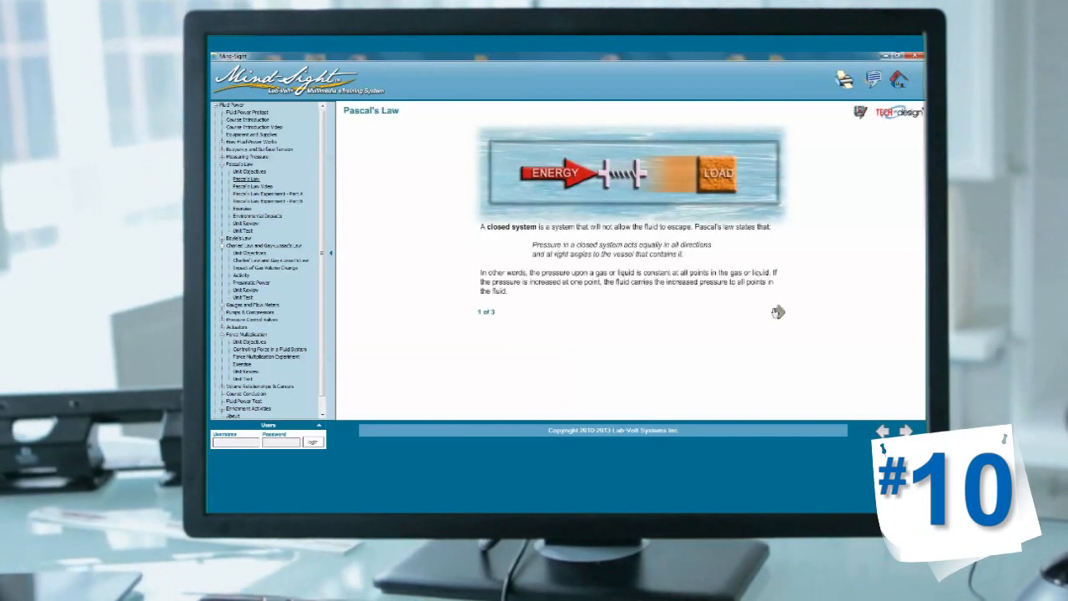
pyautogui.click(776, 311)
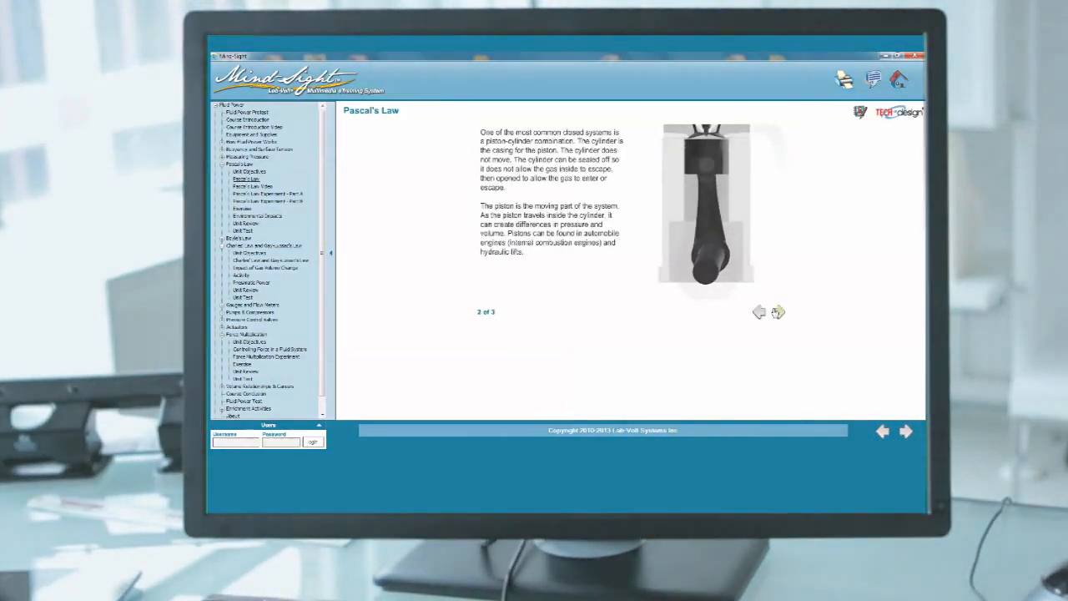